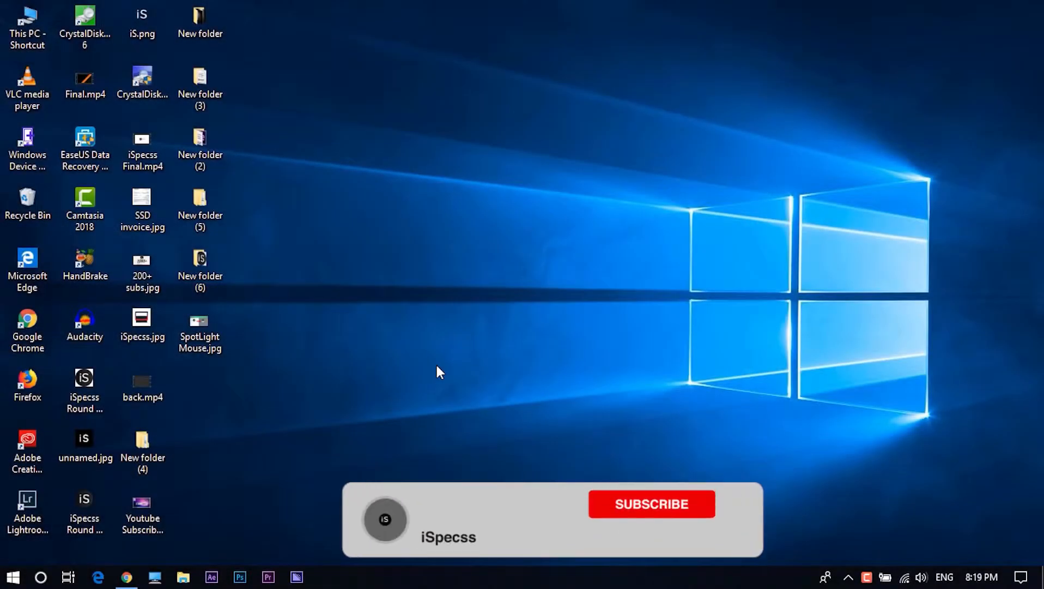
# Show the Download for Windows section under SwordSoft Layout on swordsoft.idv.tw.
pyautogui.click(651, 504)
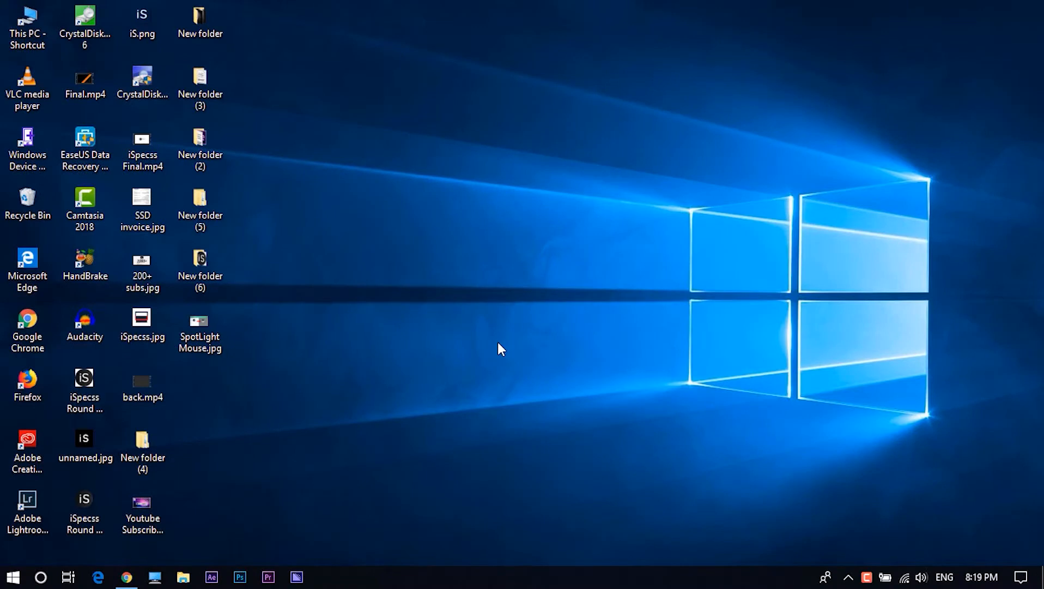
pyautogui.click(125, 577)
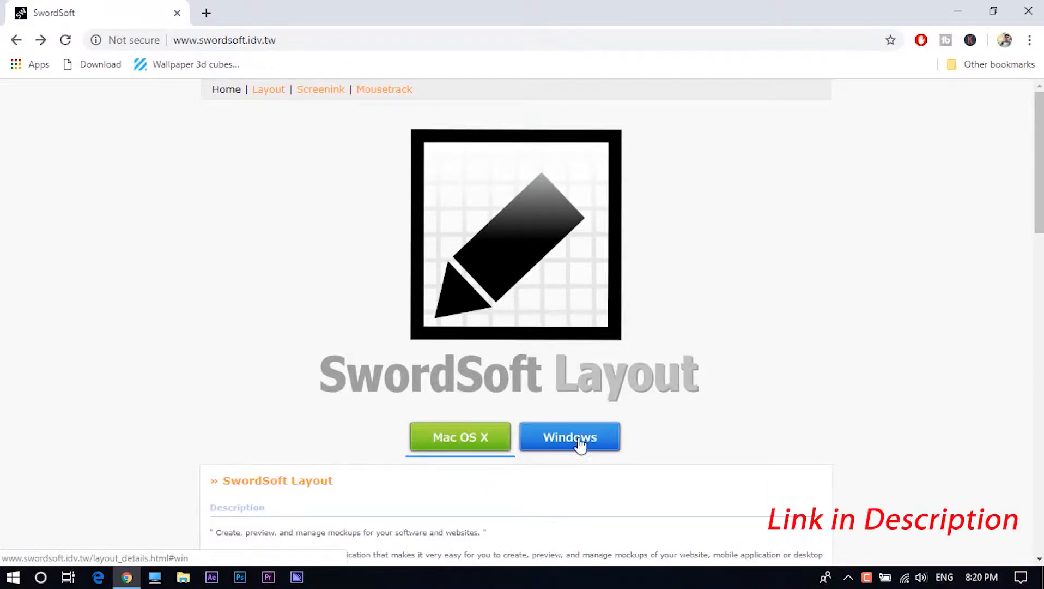
pyautogui.click(569, 436)
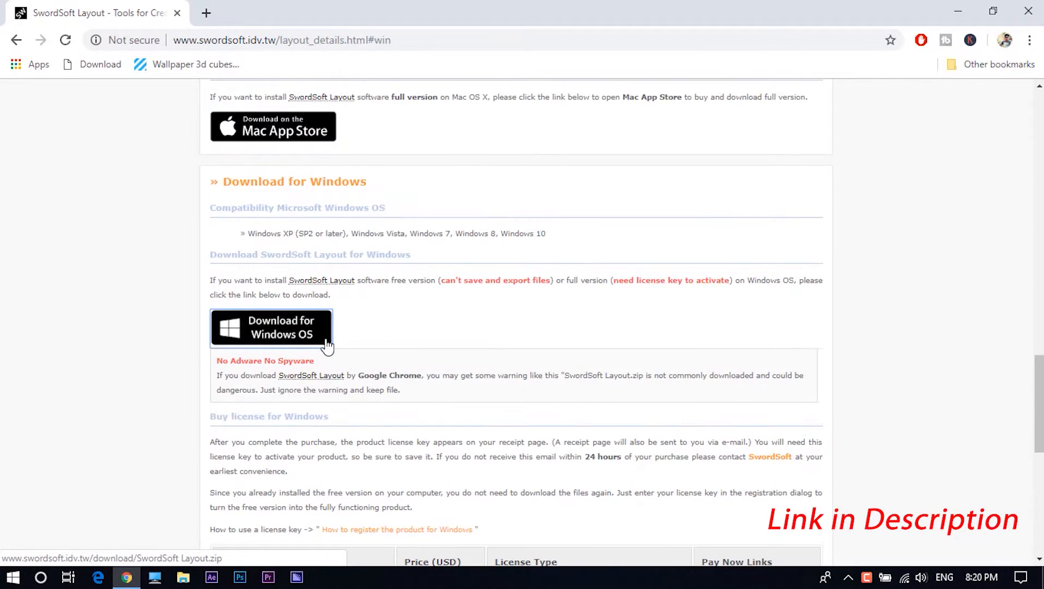
pyautogui.scroll(3)
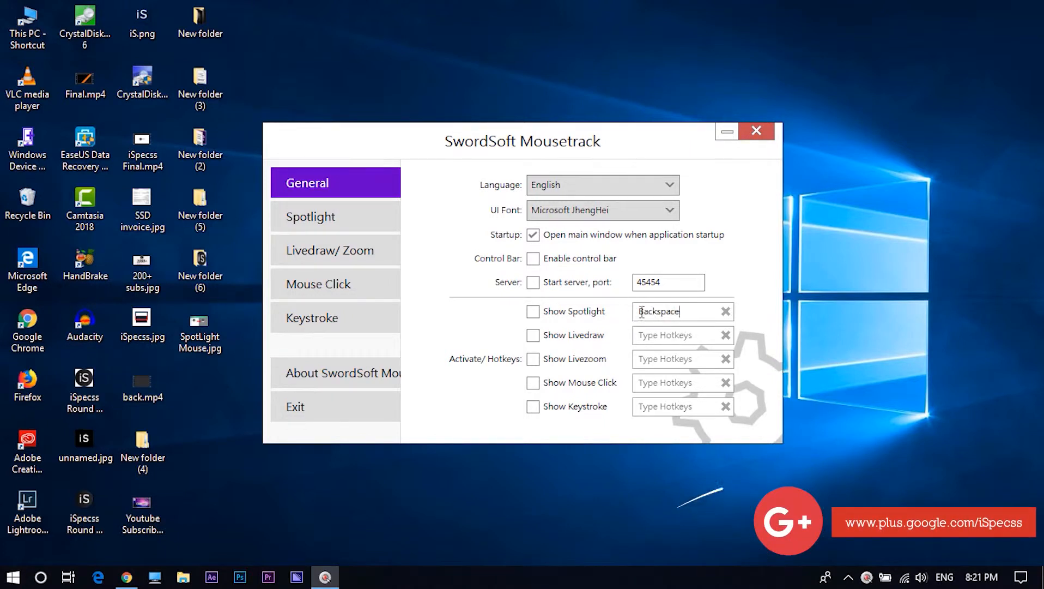
# Replace the Backspace Show Spotlight hotkey with F8 in the General tab.
pyautogui.write('F8')
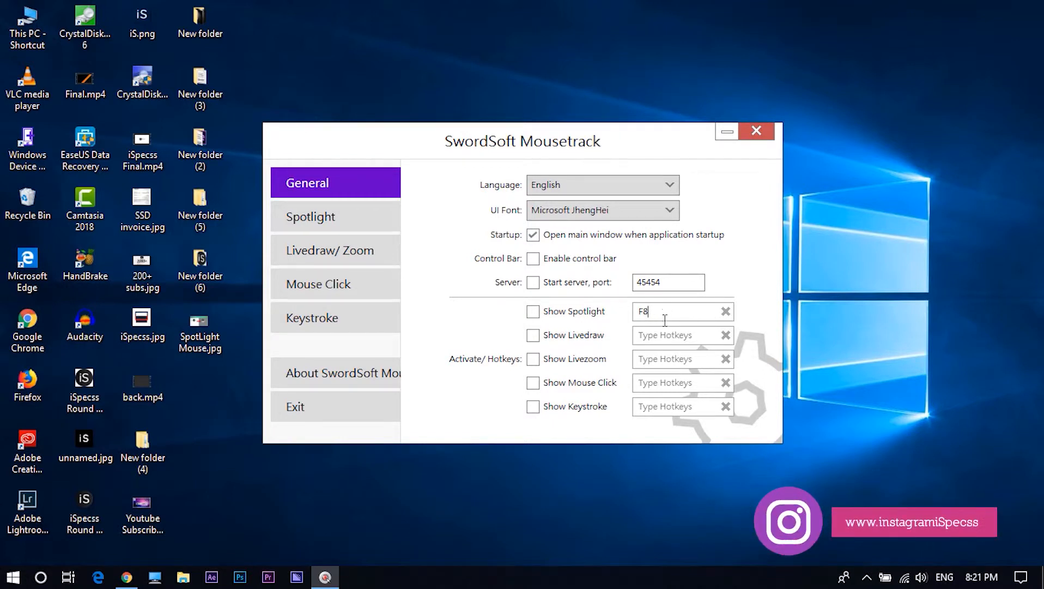
pyautogui.write('Space')
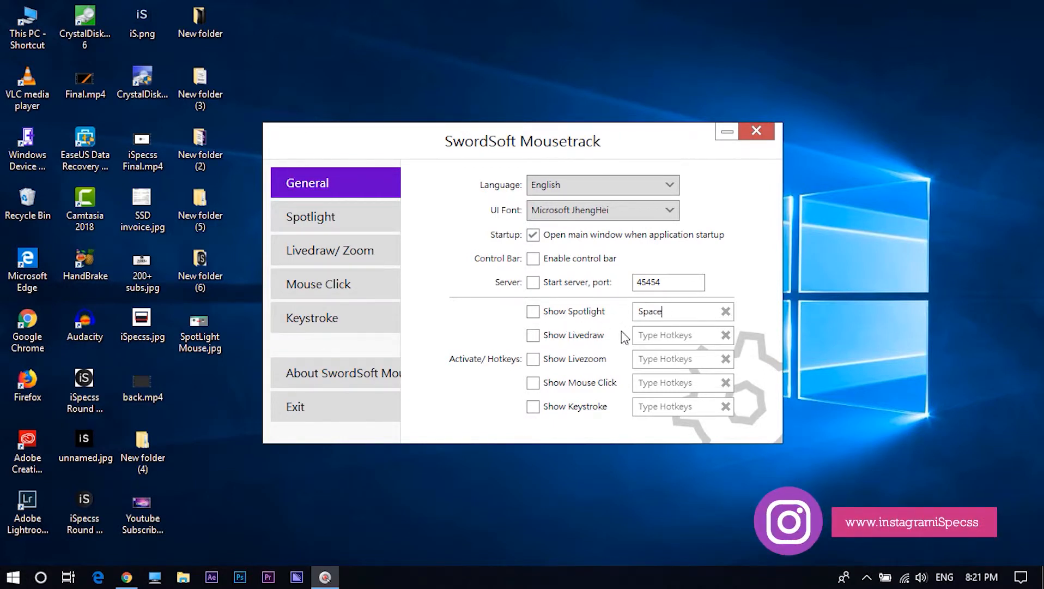
pyautogui.write('F8')
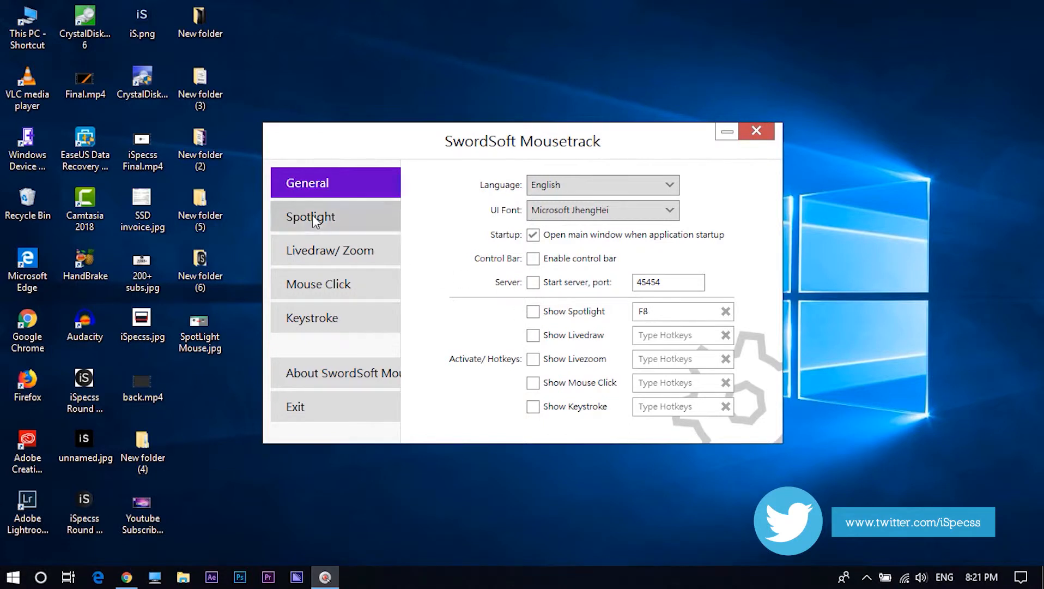
pyautogui.click(310, 216)
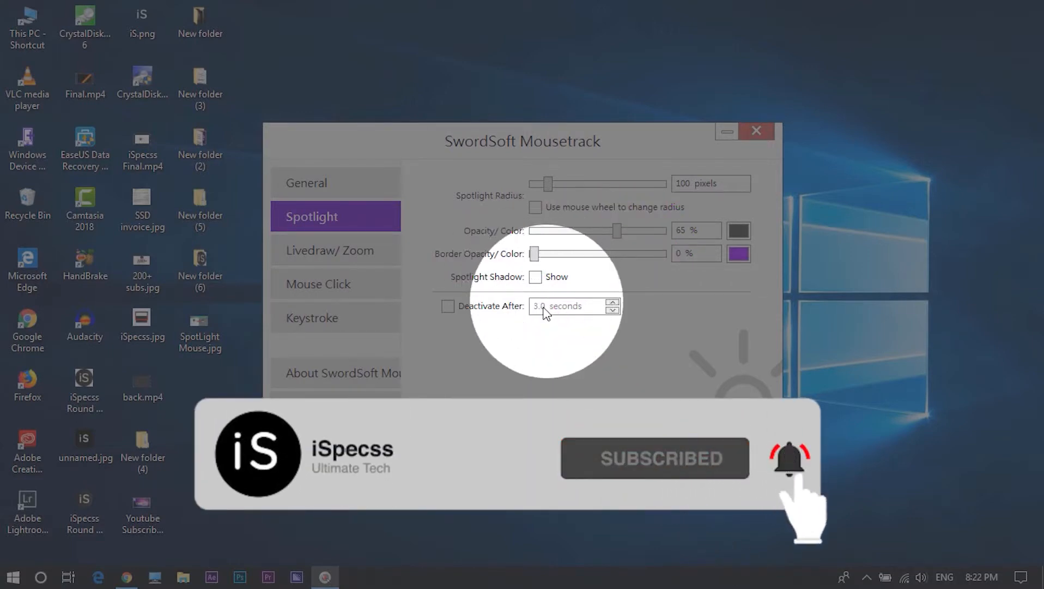
pyautogui.moveTo(486, 307)
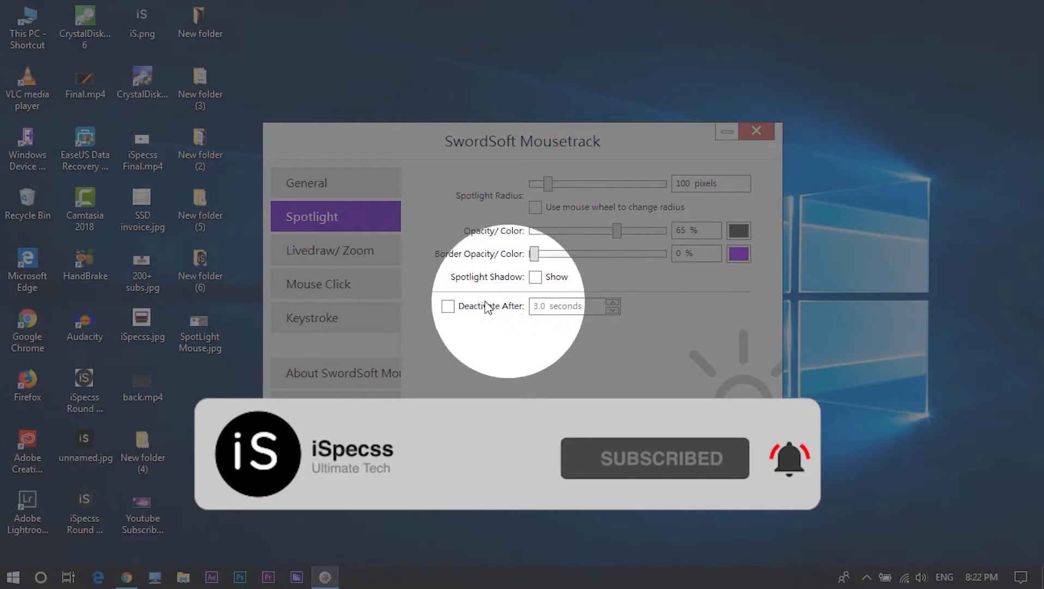
# Enable Deactivate After in Spotlight options, keeping the 3.0-second duration.
pyautogui.click(447, 305)
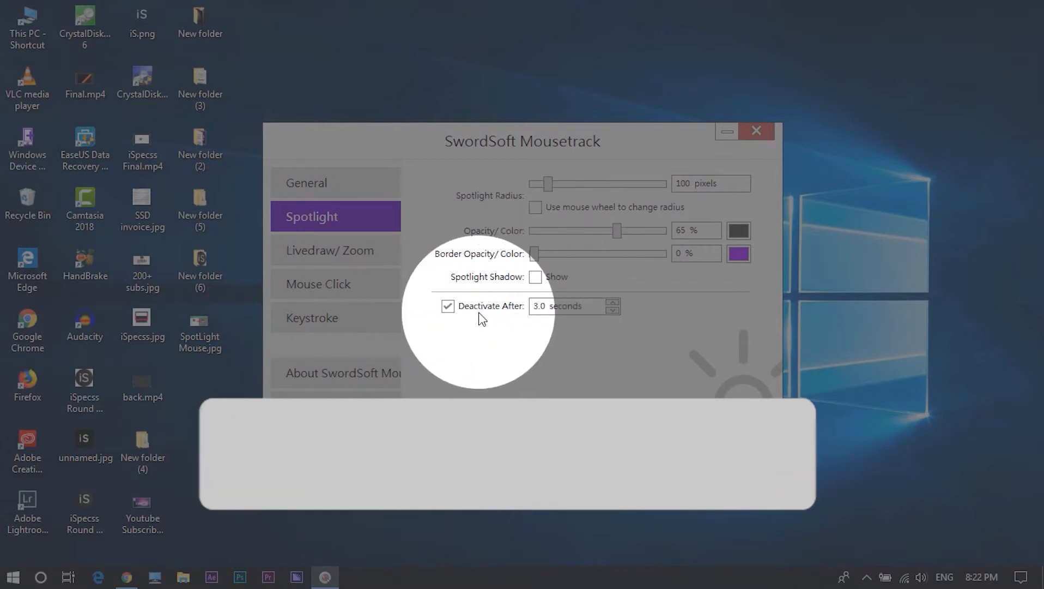